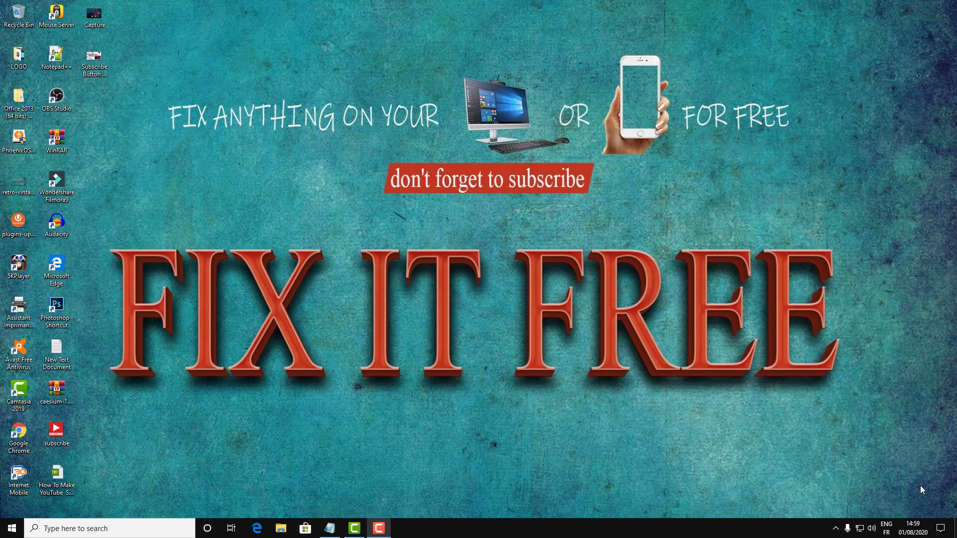
mouse_move(666, 419)
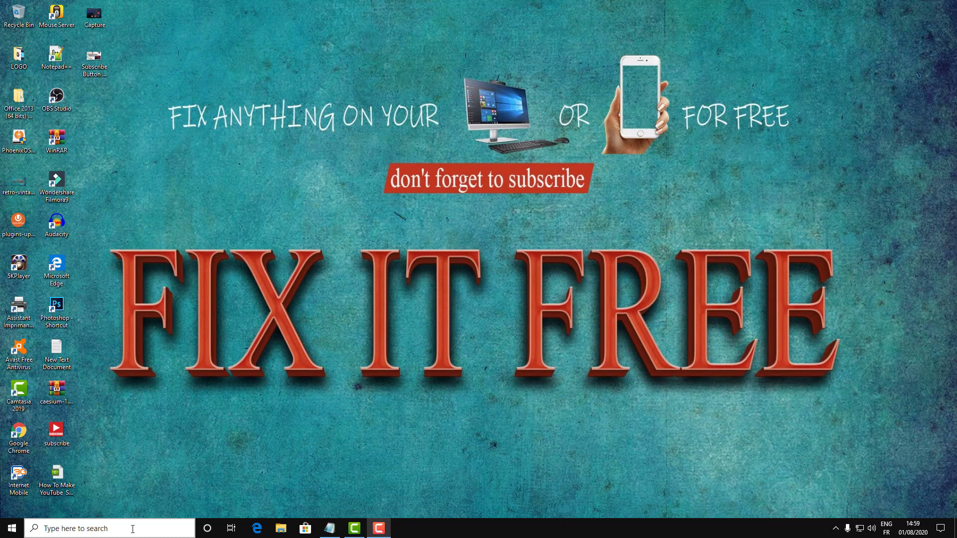
mouse_move(304, 396)
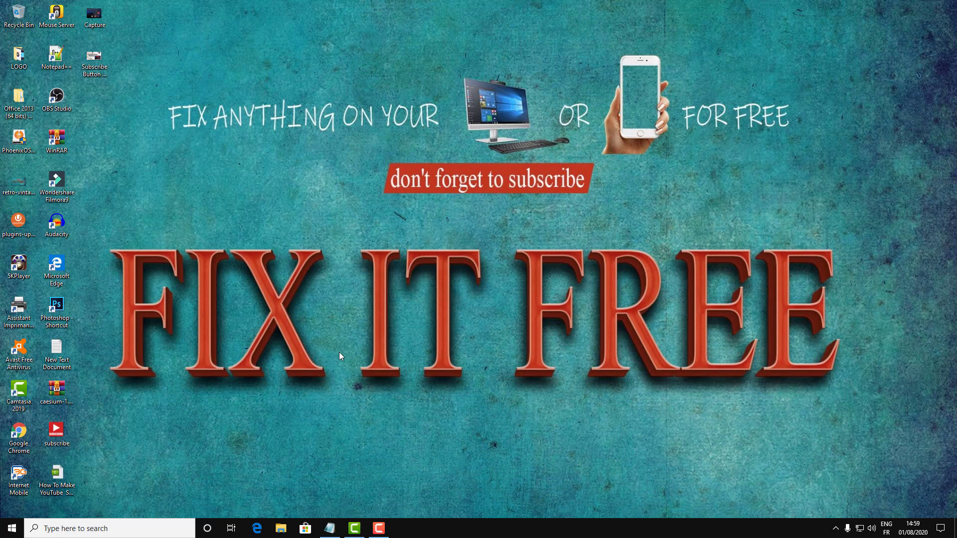
- Launch CMD as administrator from the Run dialog
key(win+r)
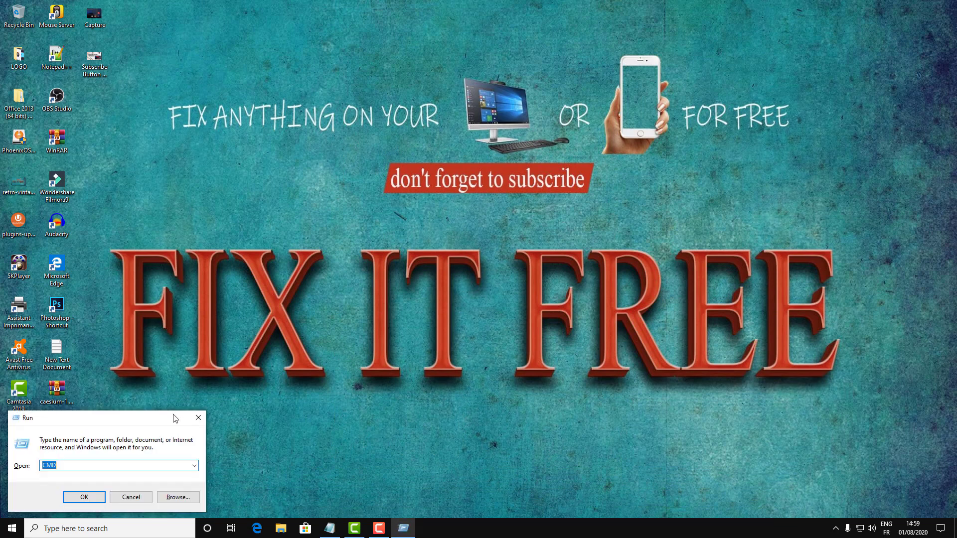
click(119, 465)
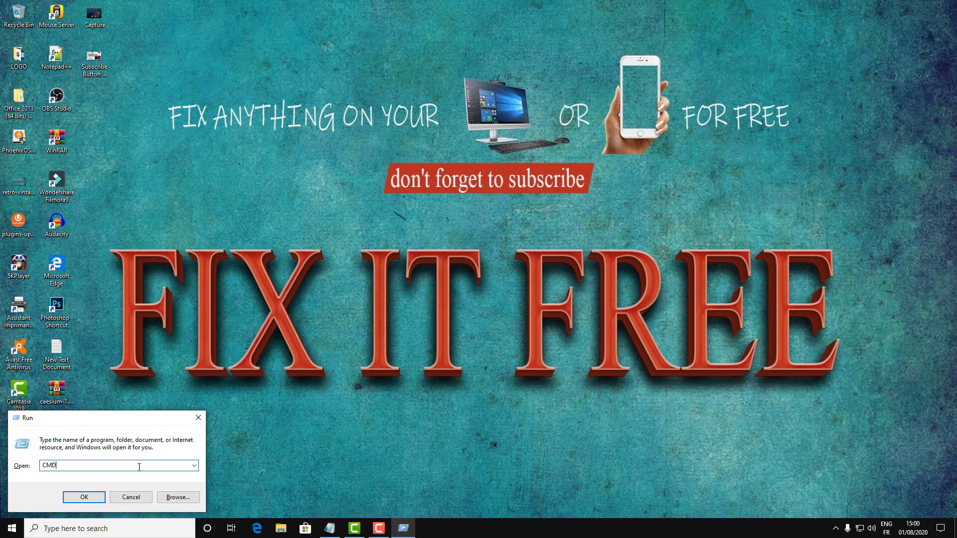
key(Backspace)
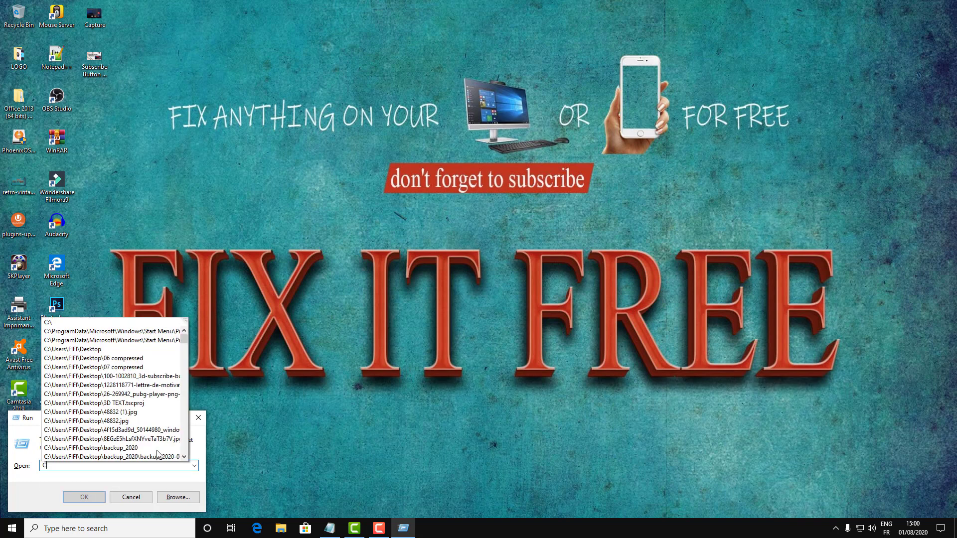
text(MD)
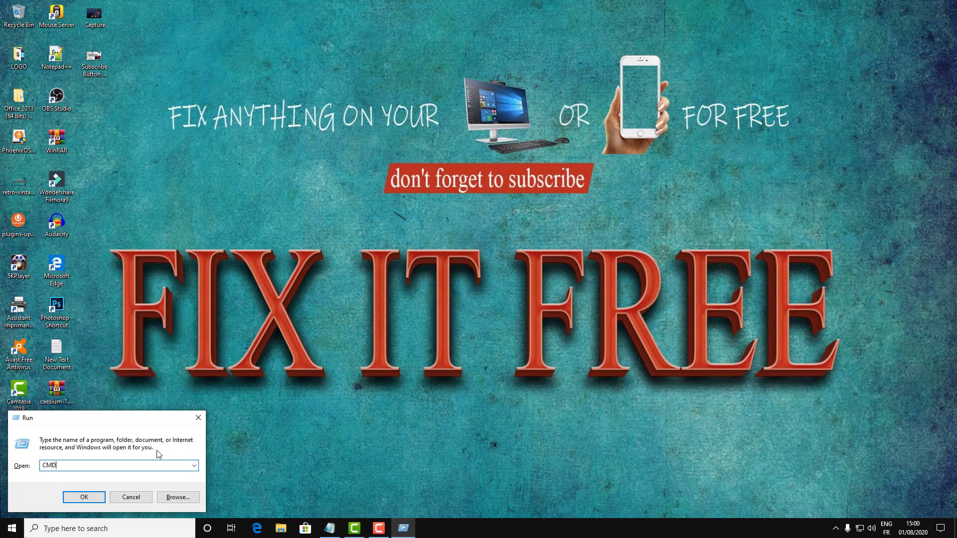
click(84, 497)
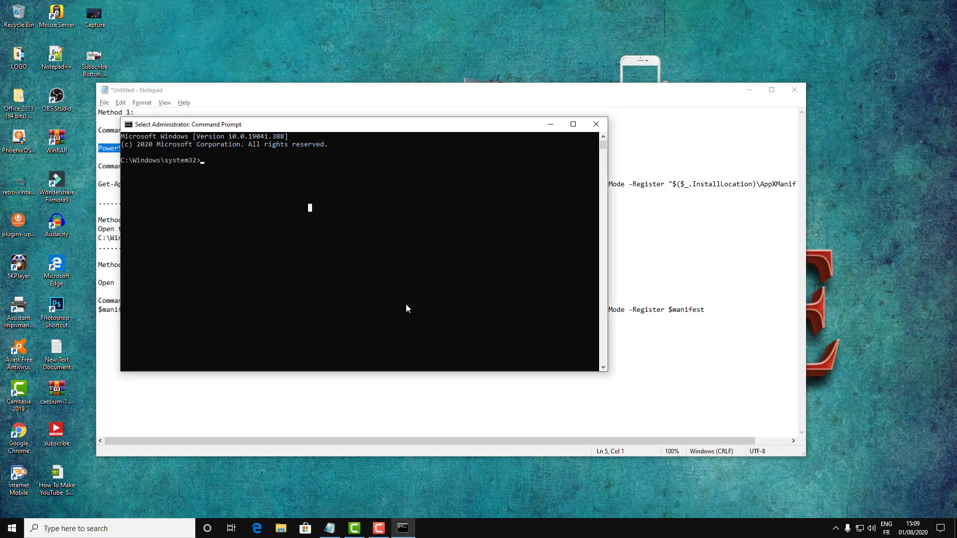
- Start PowerShell -ExecutionPolicy Unrestricted in the admin Command Prompt
text(PowerShell -ExecutionPolicy Unrestricted)
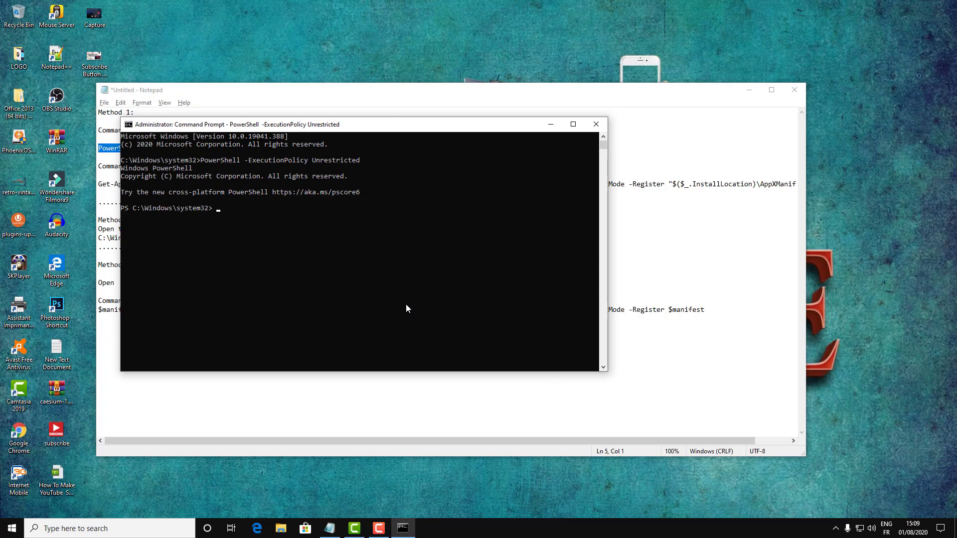
click(596, 124)
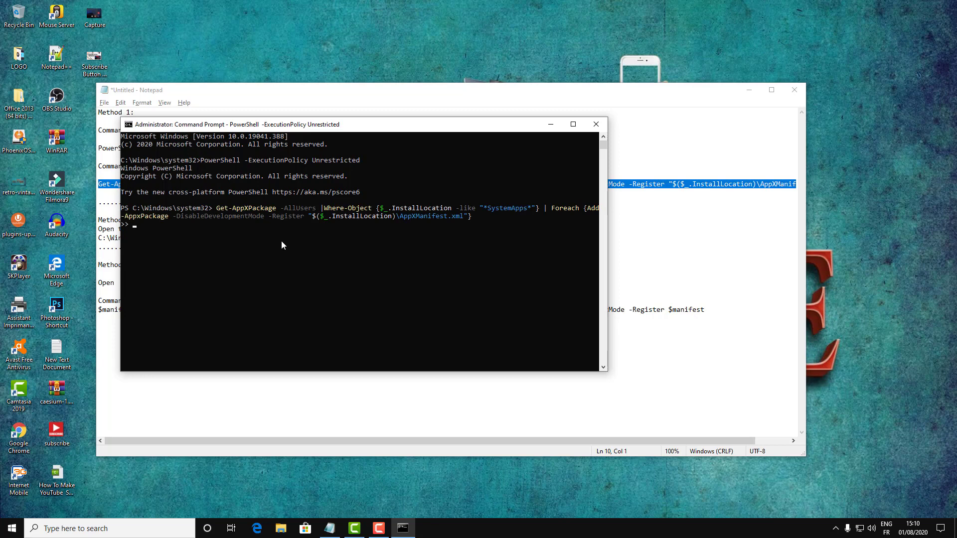
mouse_move(81, 225)
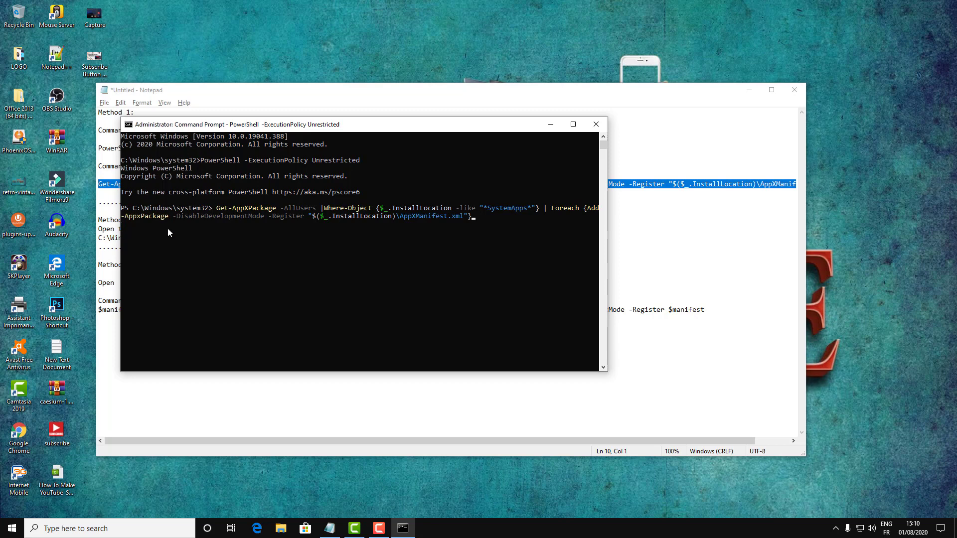
mouse_move(435, 256)
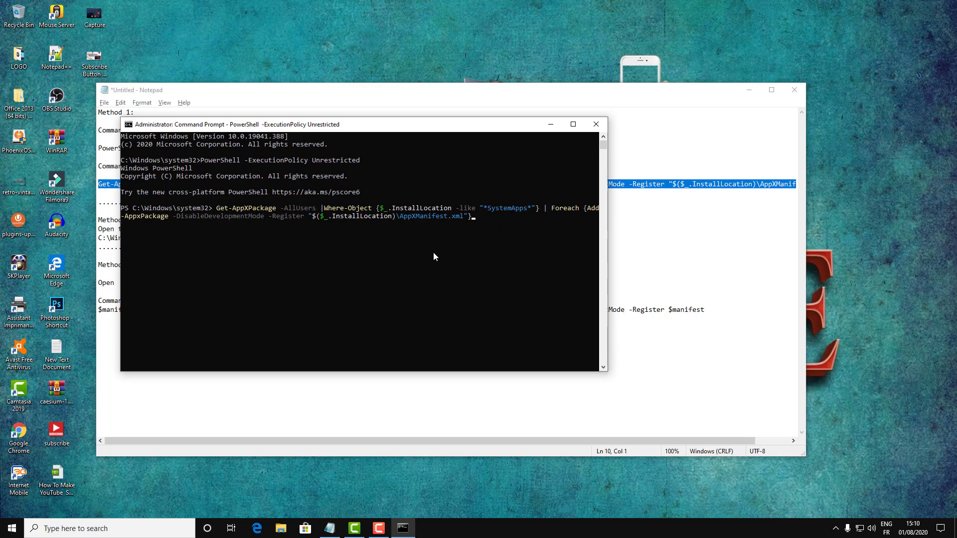
mouse_move(391, 273)
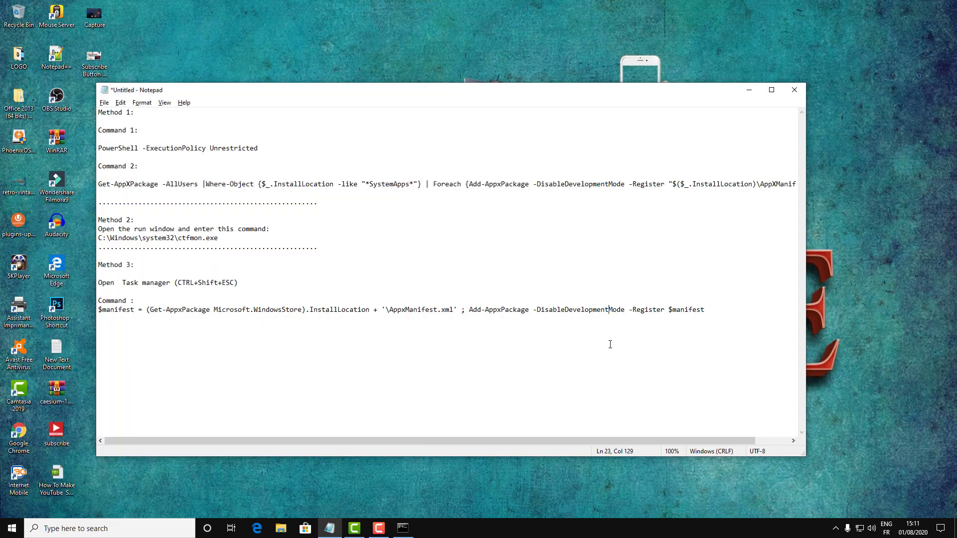
mouse_move(183, 266)
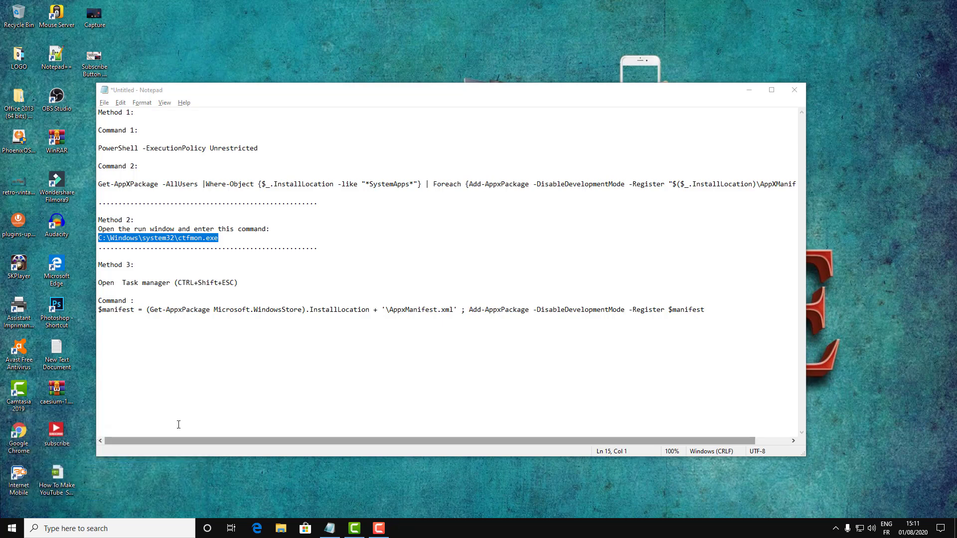
mouse_move(383, 220)
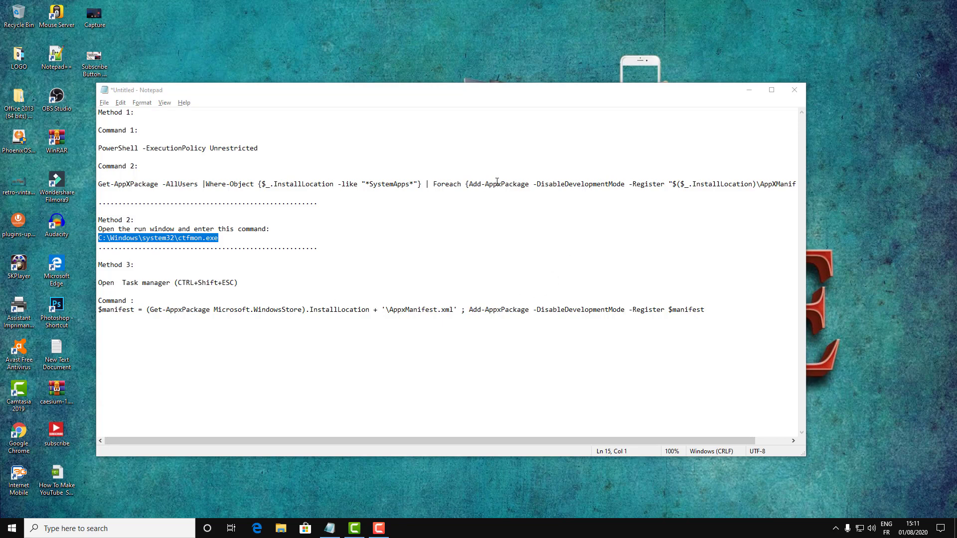
mouse_move(601, 322)
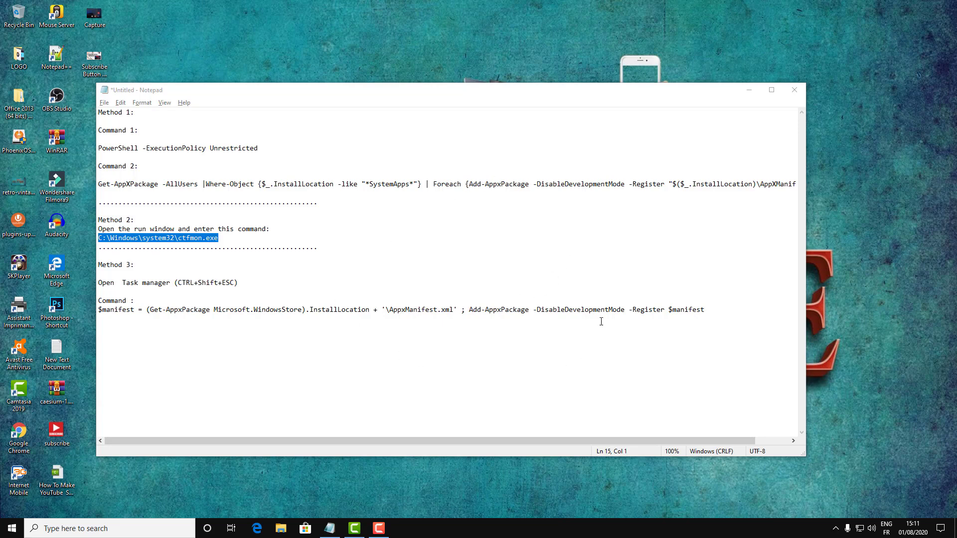
click(109, 528)
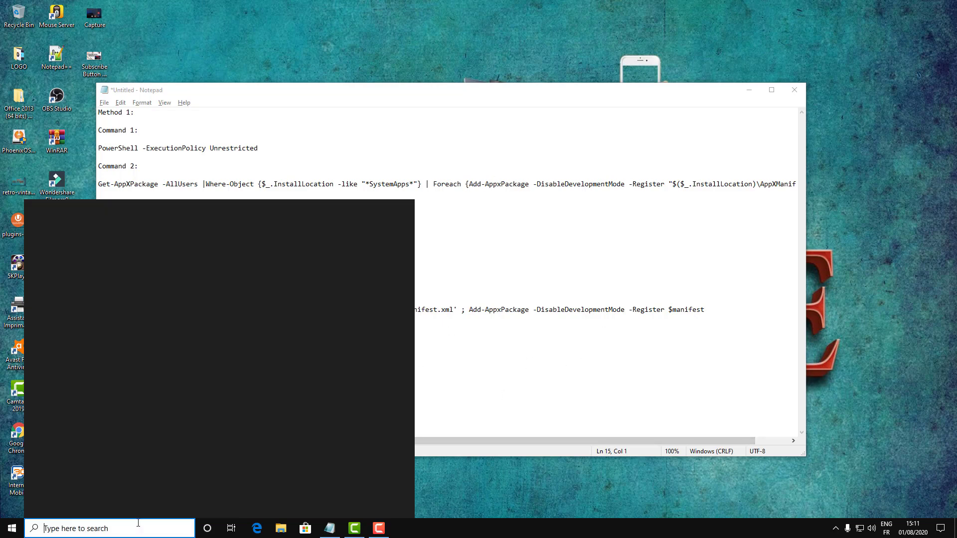
text(FV)
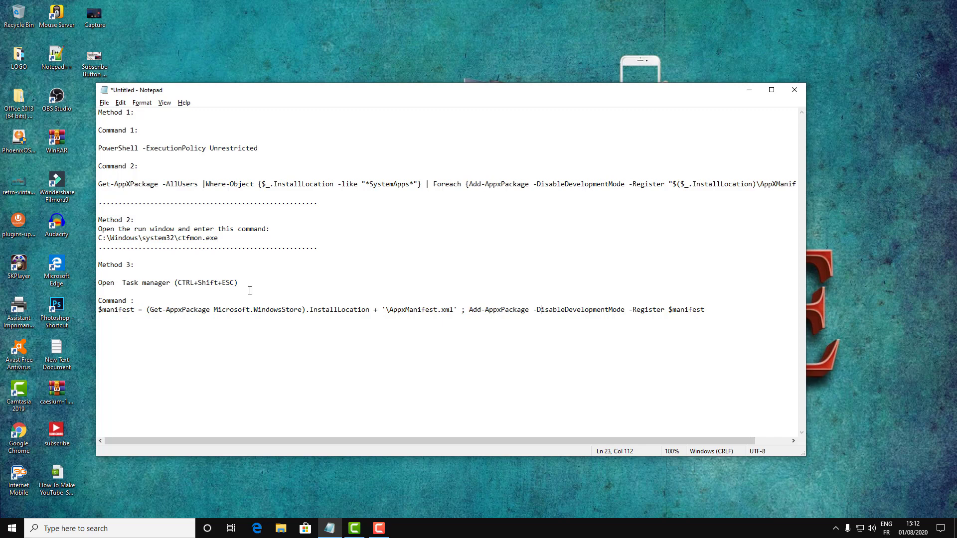
- Run POWERSHELL as a new Task Manager task with administrative privileges
key(ctrl+shift+esc)
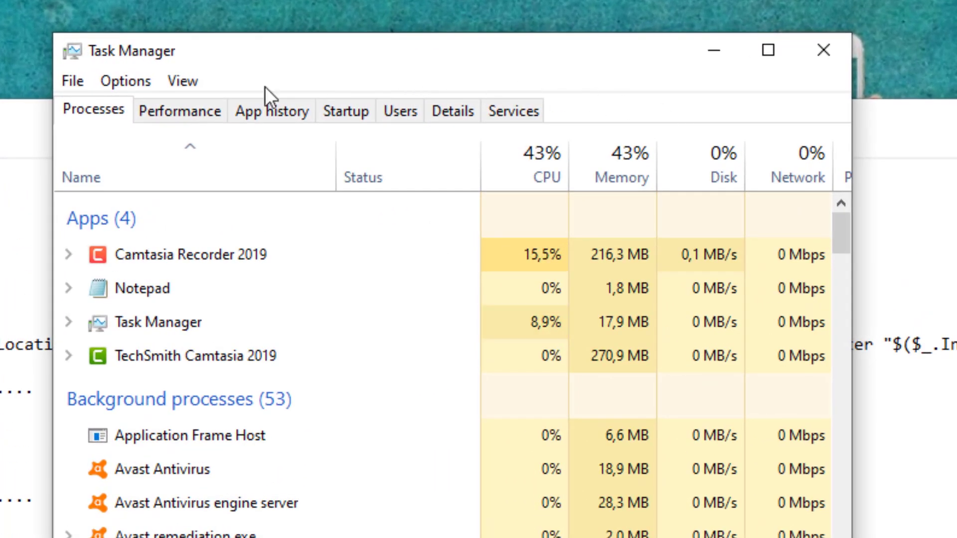
click(72, 80)
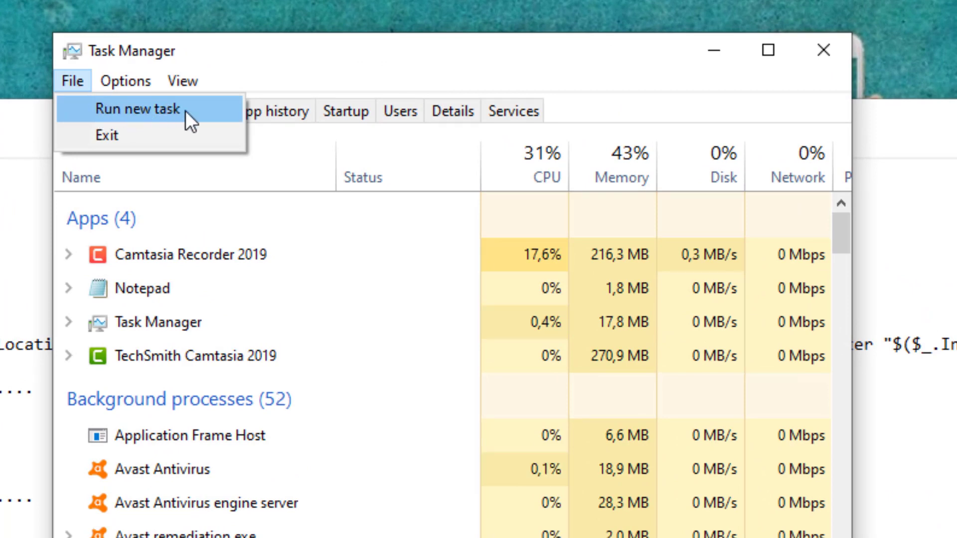
click(141, 110)
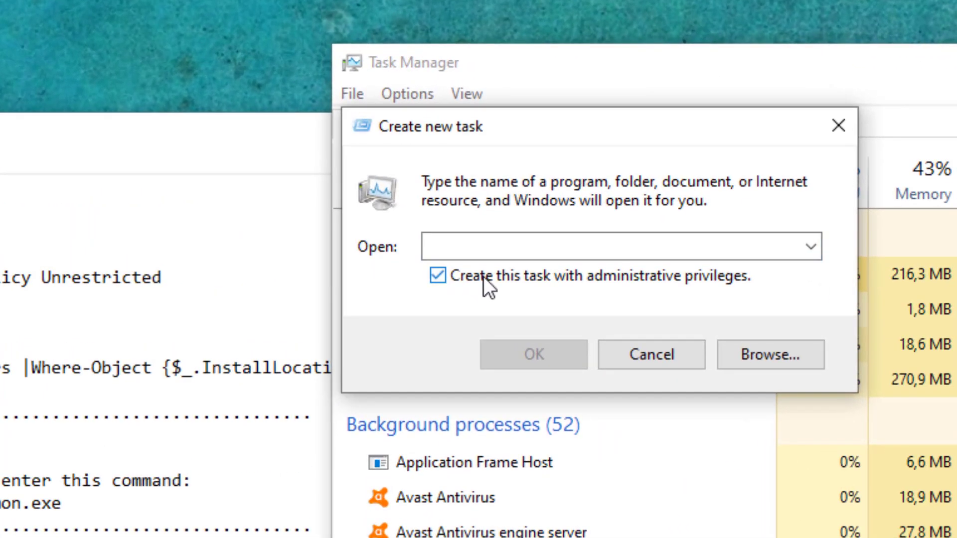
click(610, 247)
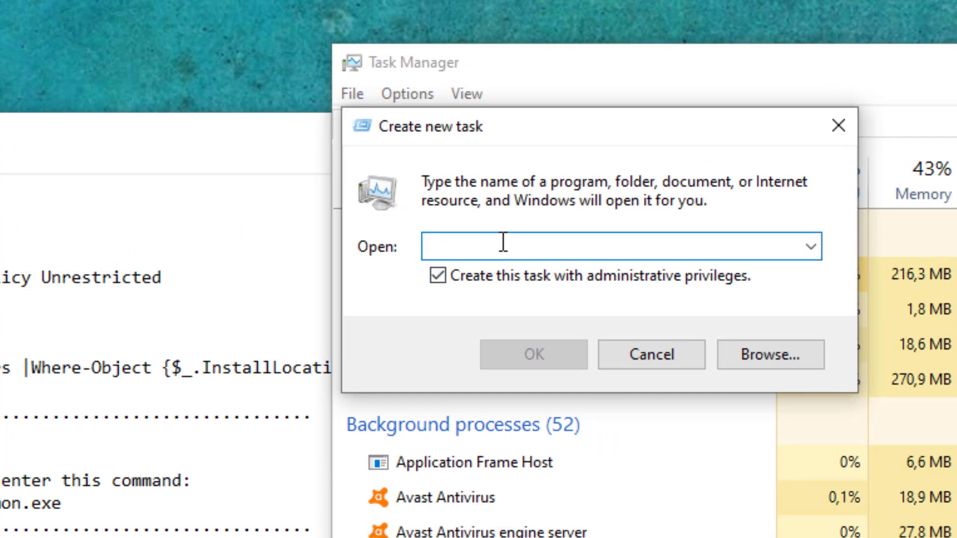
text(PO)
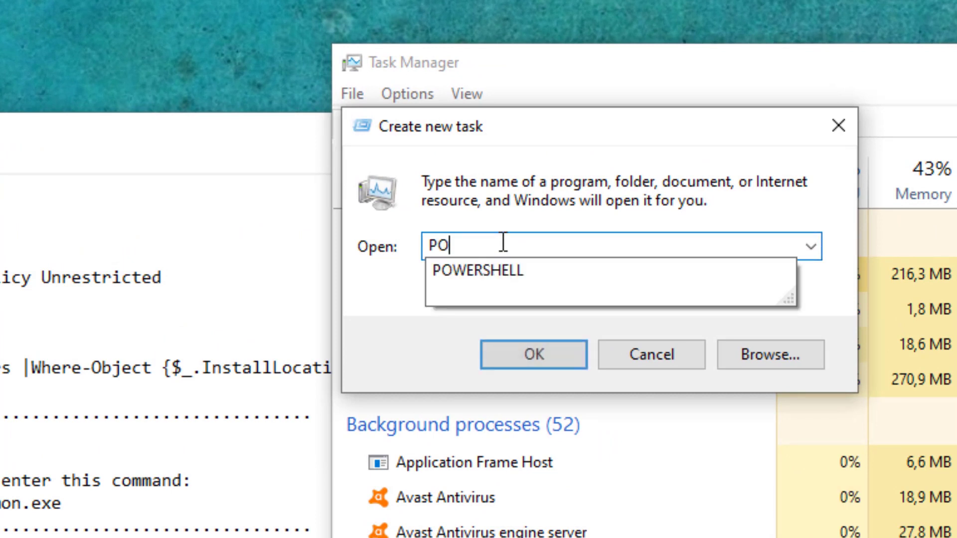
text(WERSHELL)
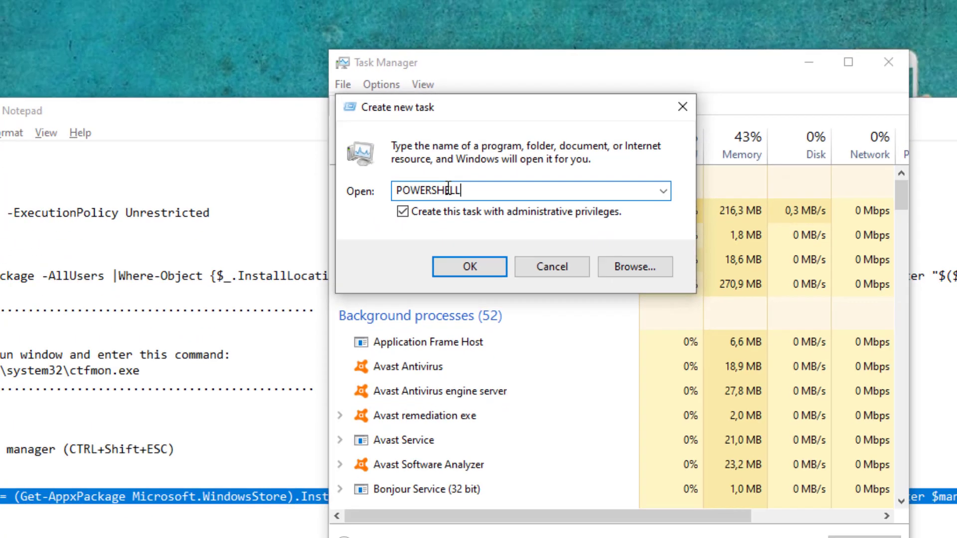
click(470, 266)
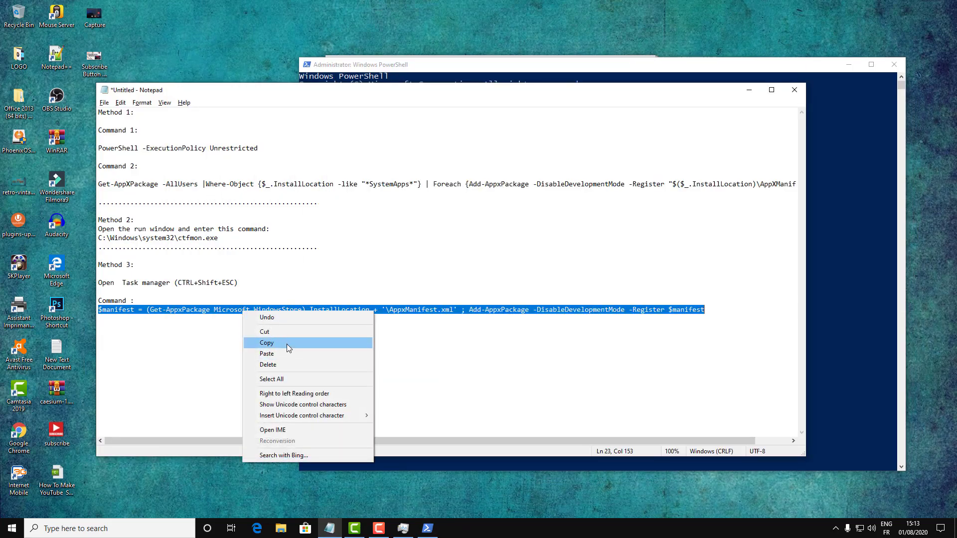
- Run the $manifest Add-AppxPackage command re-registering Microsoft.WindowsStore in PowerShell
click(267, 342)
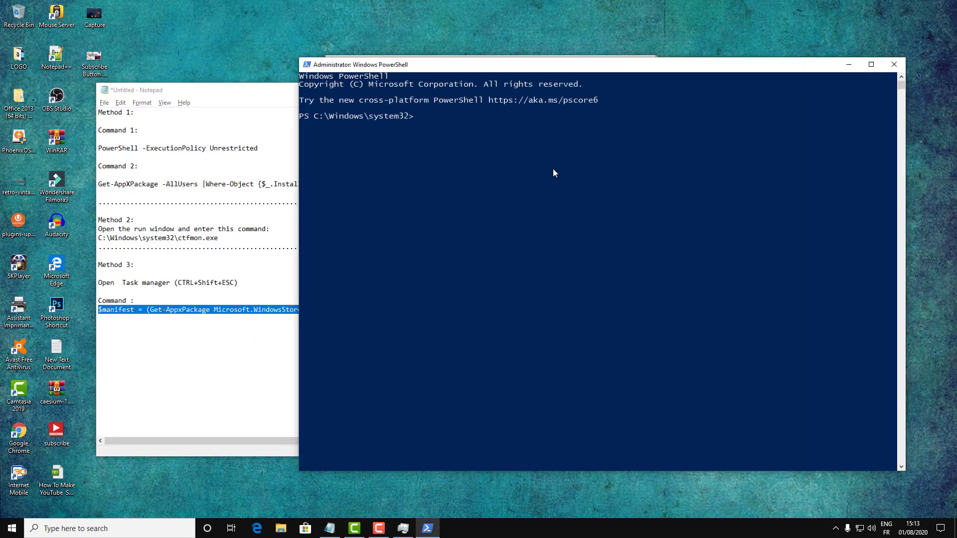
text($manifest = (Get-AppxPackage Microsoft.WindowsStore).InstallLocation + '\AppxManifest.xml' ; Add-AppxPackage -DisableDevelopmentMode -Register $manifest)
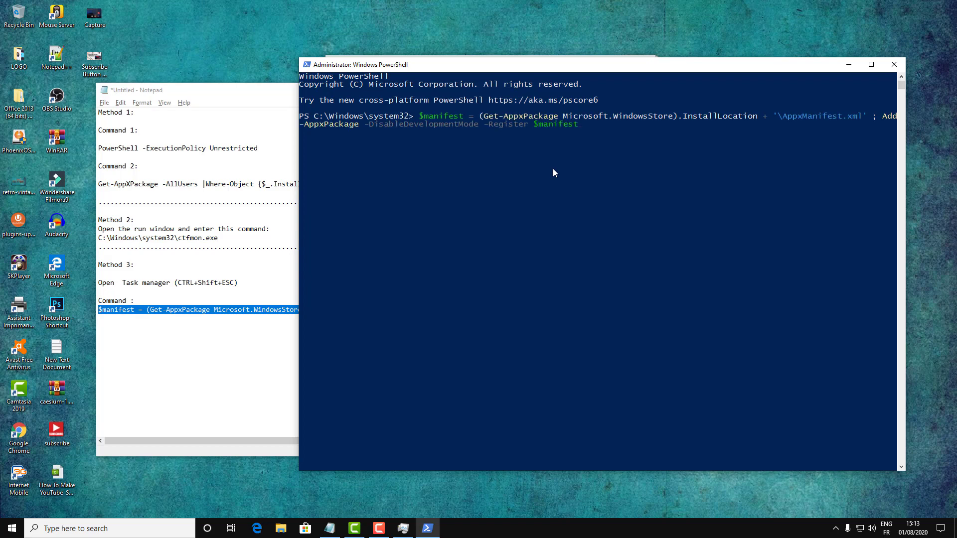
key(enter)
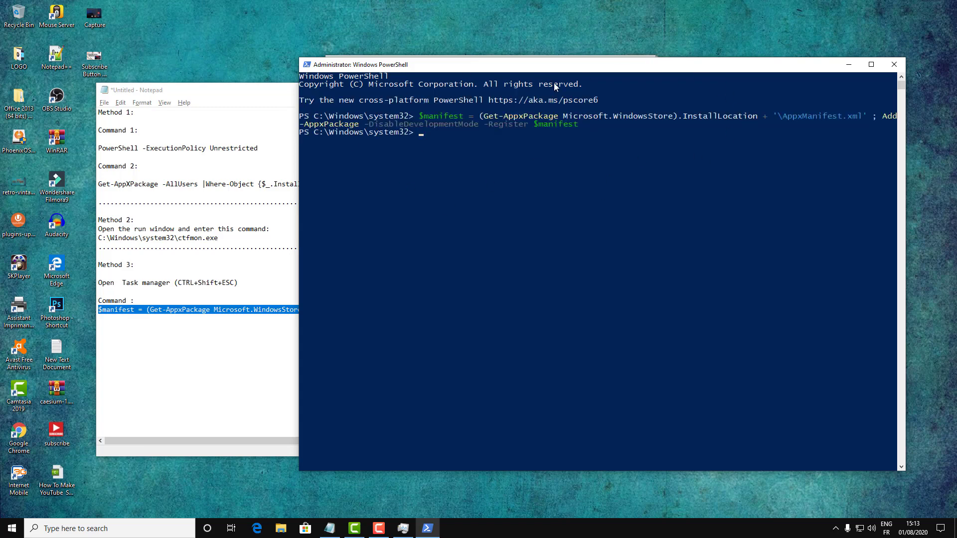
mouse_move(648, 149)
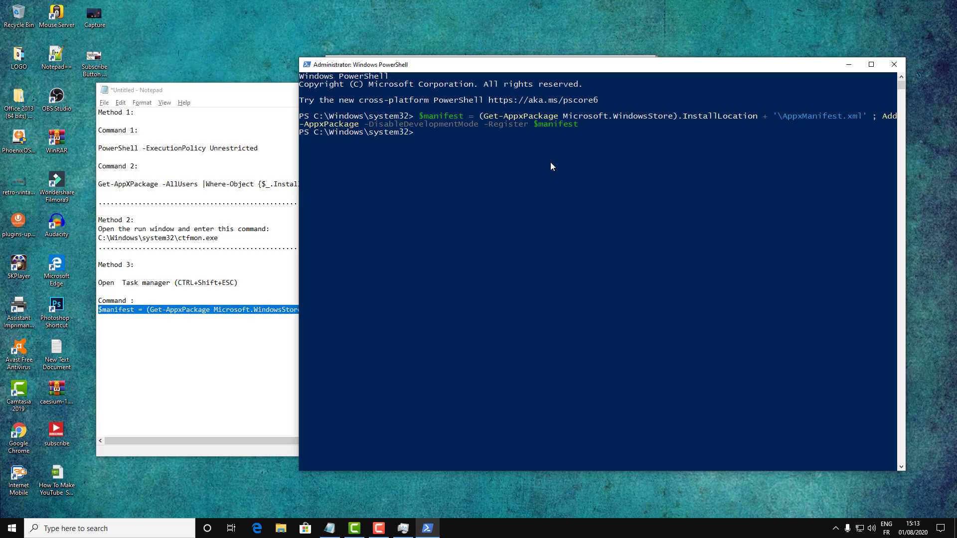
mouse_move(552, 174)
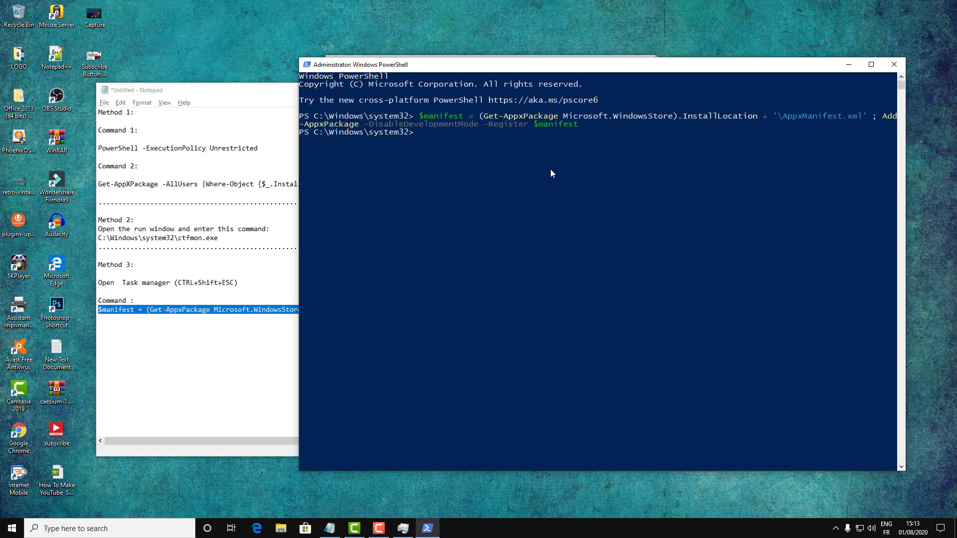